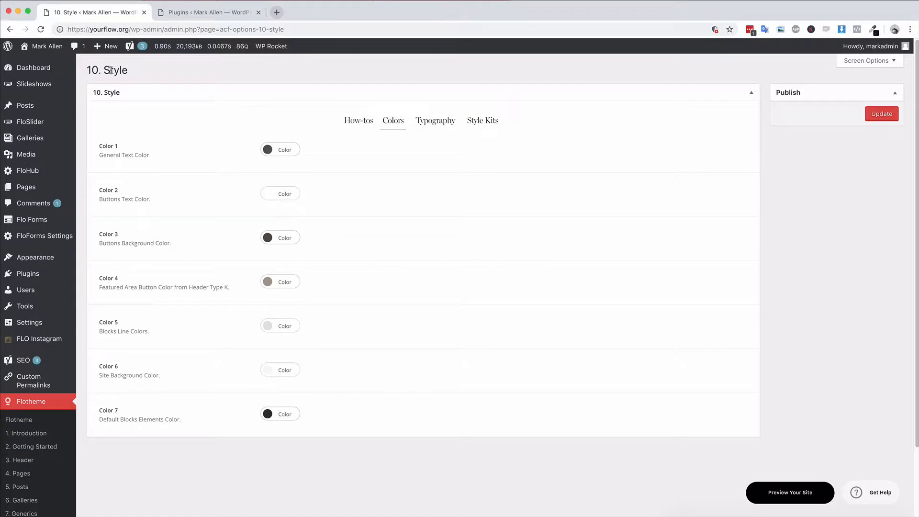
pyautogui.moveTo(392, 127)
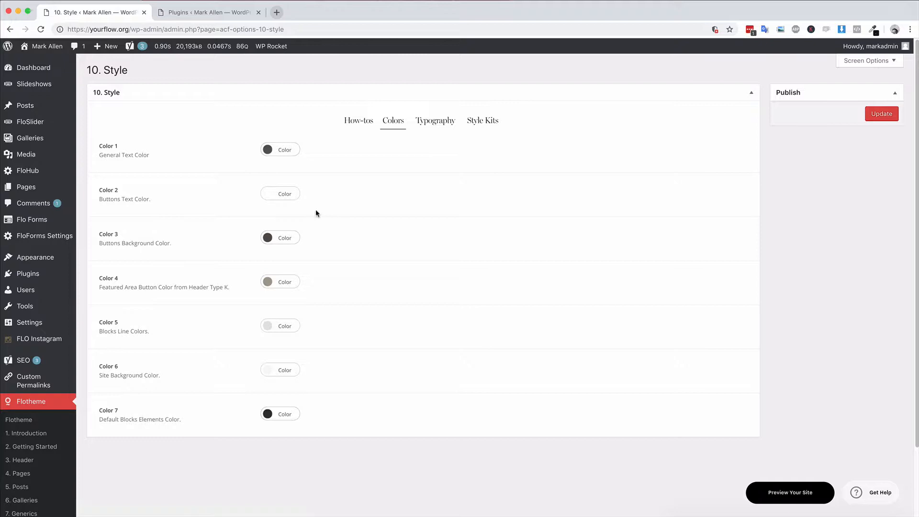
pyautogui.moveTo(393, 121)
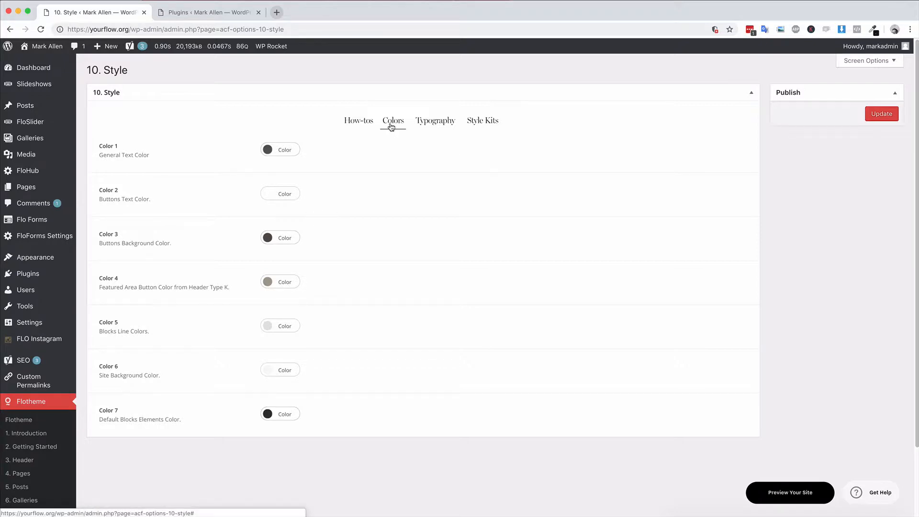
pyautogui.moveTo(179, 141)
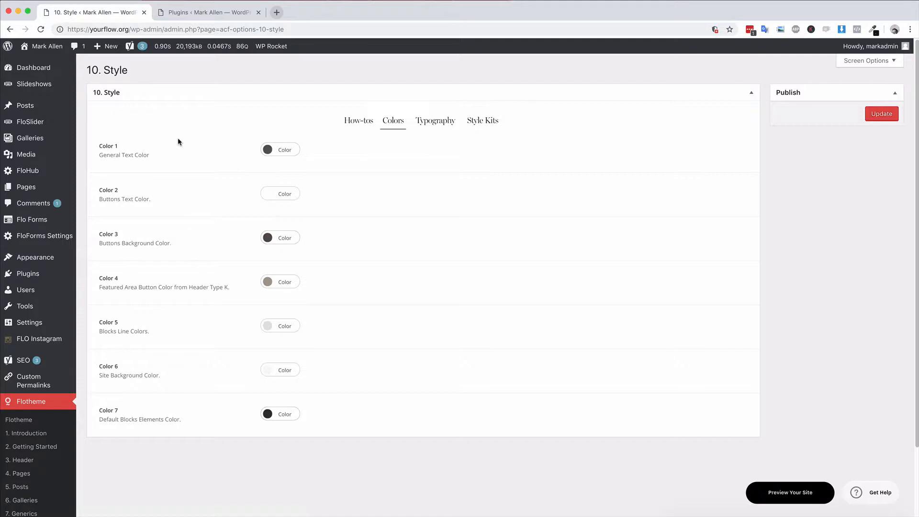
pyautogui.moveTo(152, 163)
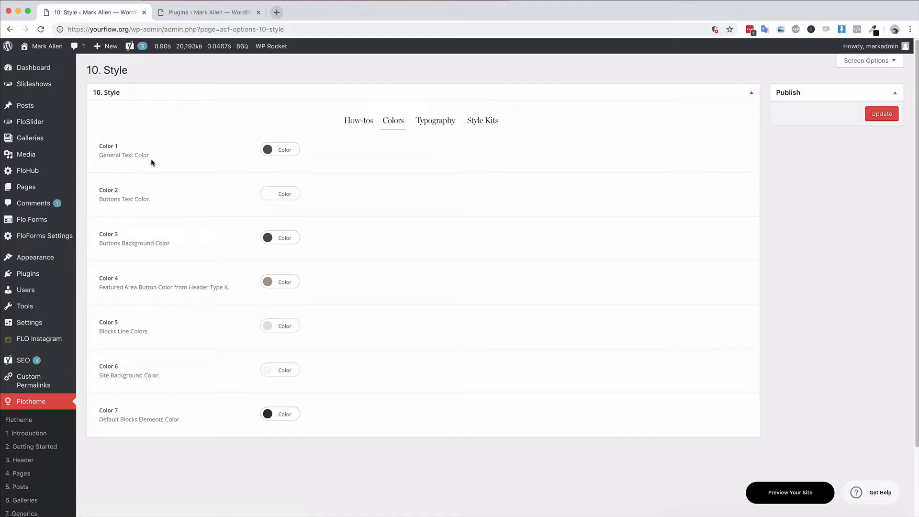
pyautogui.moveTo(108, 154)
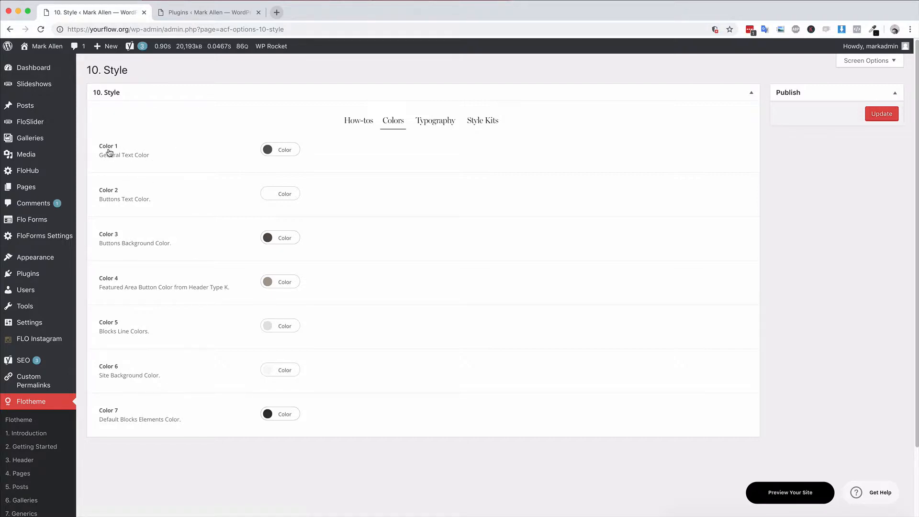
pyautogui.moveTo(111, 184)
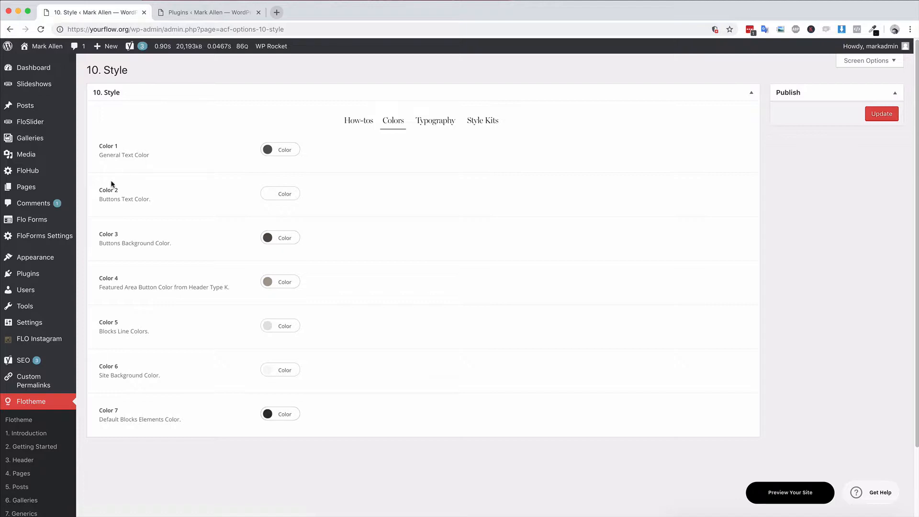
pyautogui.moveTo(109, 246)
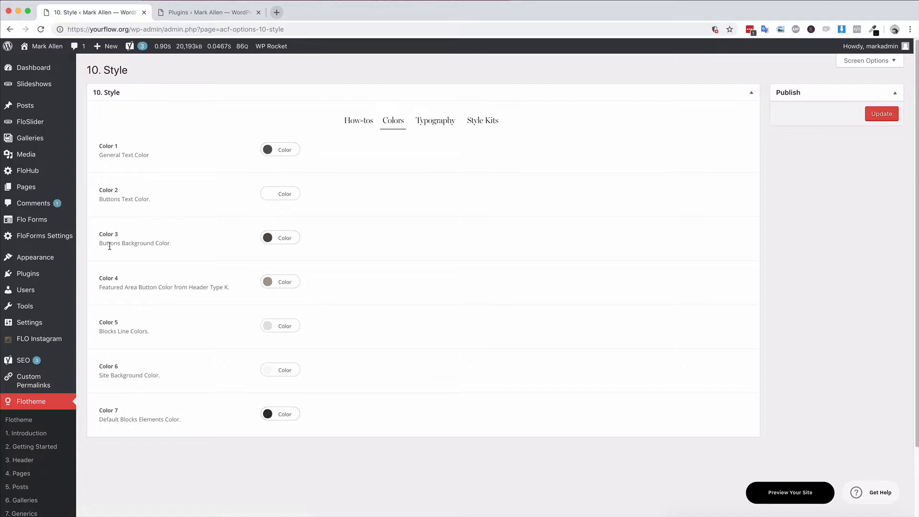
pyautogui.moveTo(114, 298)
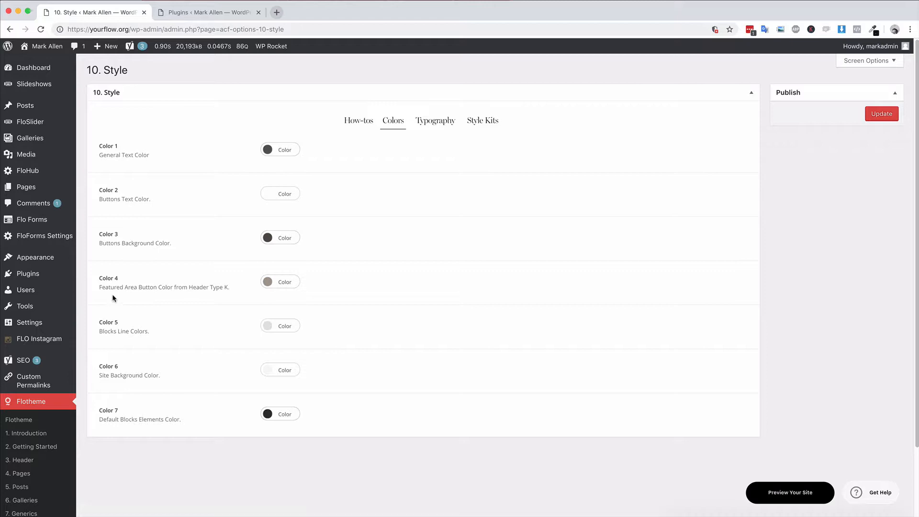
pyautogui.moveTo(147, 288)
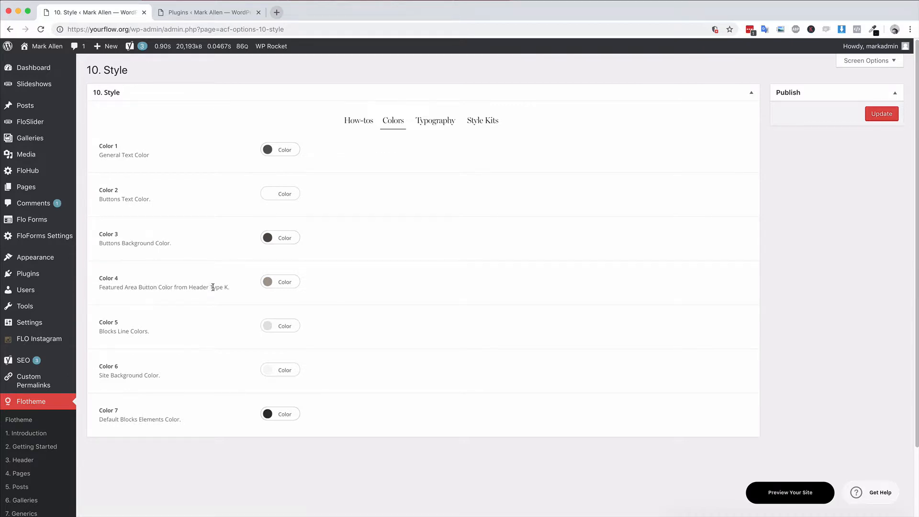
pyautogui.moveTo(103, 330)
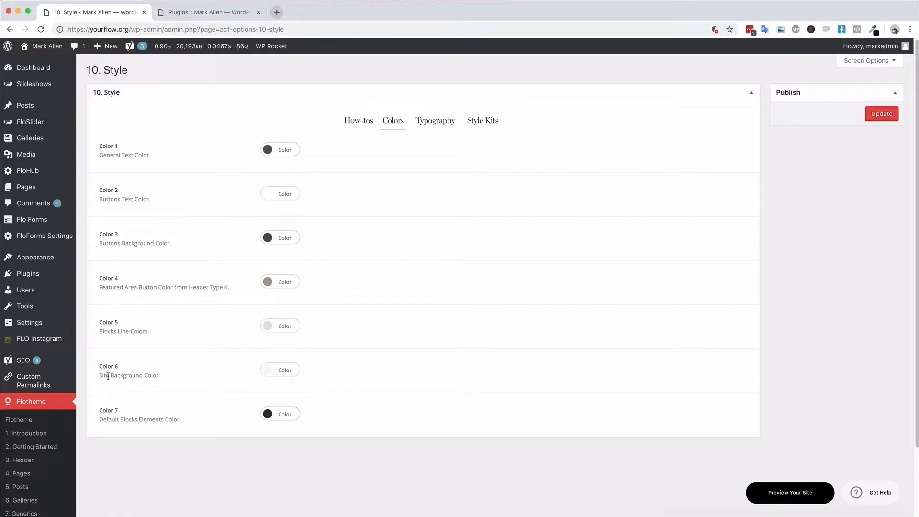
pyautogui.moveTo(145, 403)
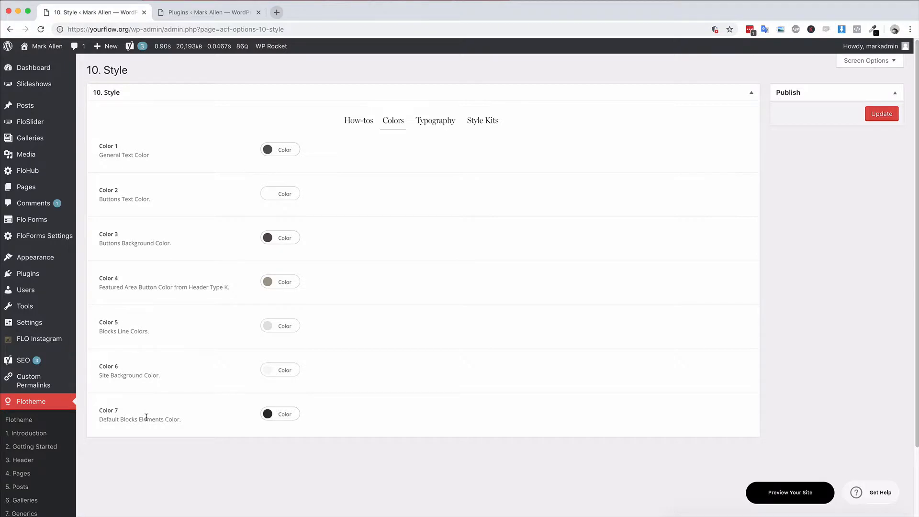
pyautogui.moveTo(193, 421)
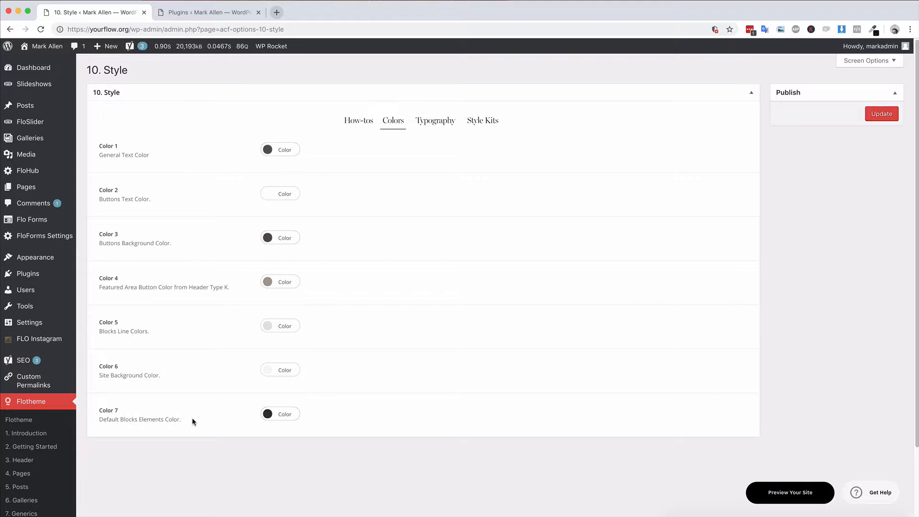
pyautogui.moveTo(270, 157)
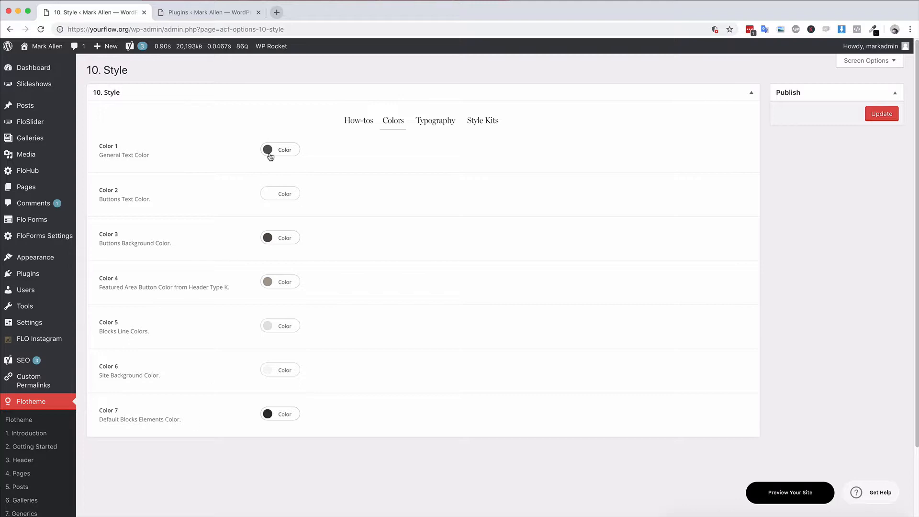
# Bring up the colour picker for Color 1, the General Text Color (currently #585858)
pyautogui.click(280, 149)
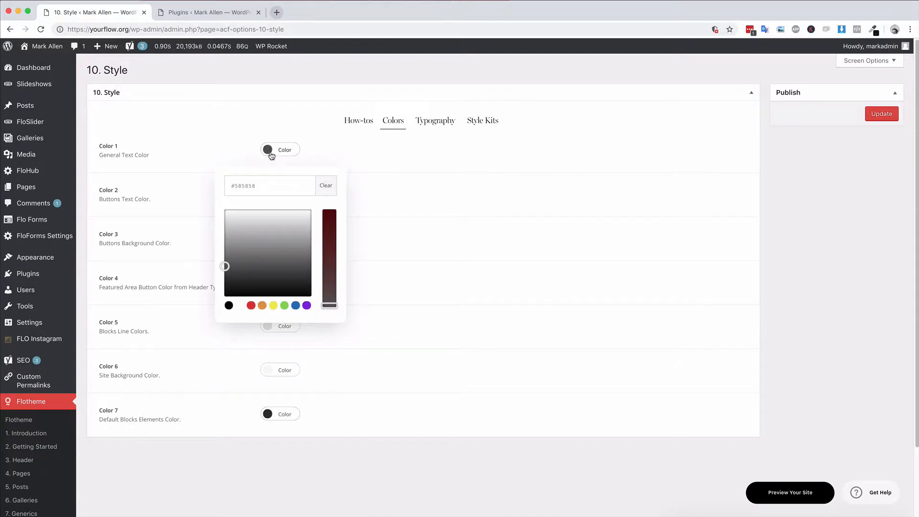
pyautogui.moveTo(241, 256)
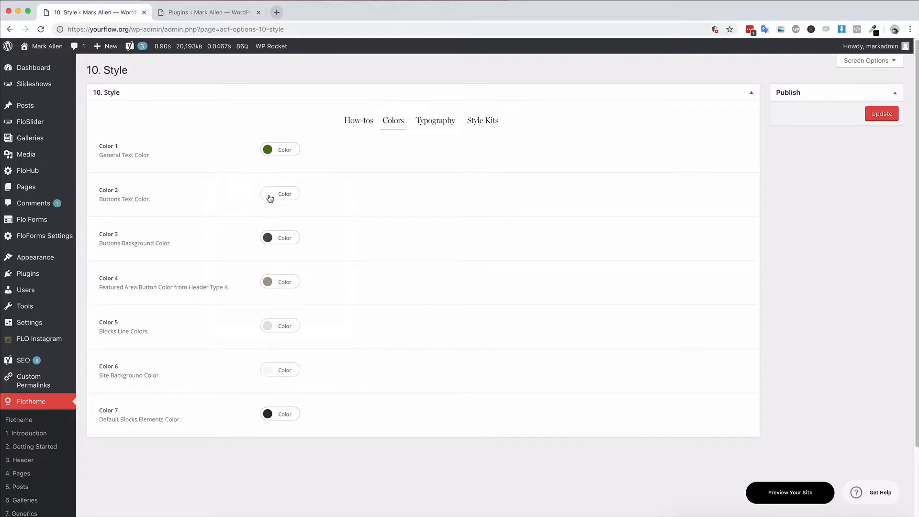
pyautogui.moveTo(121, 372)
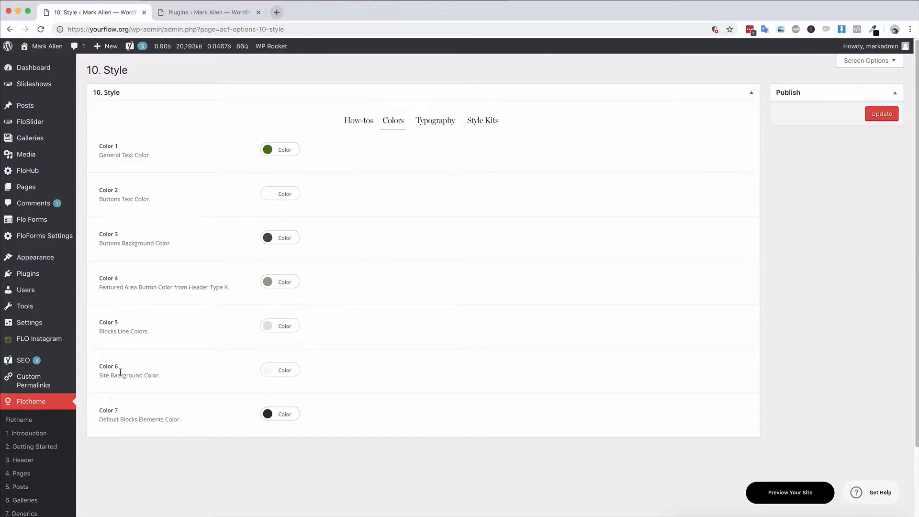
pyautogui.moveTo(254, 430)
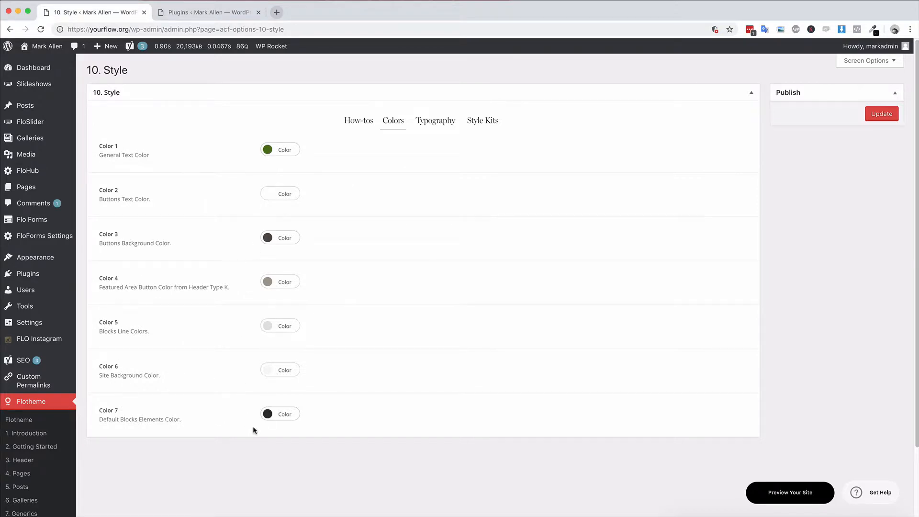
pyautogui.moveTo(432, 166)
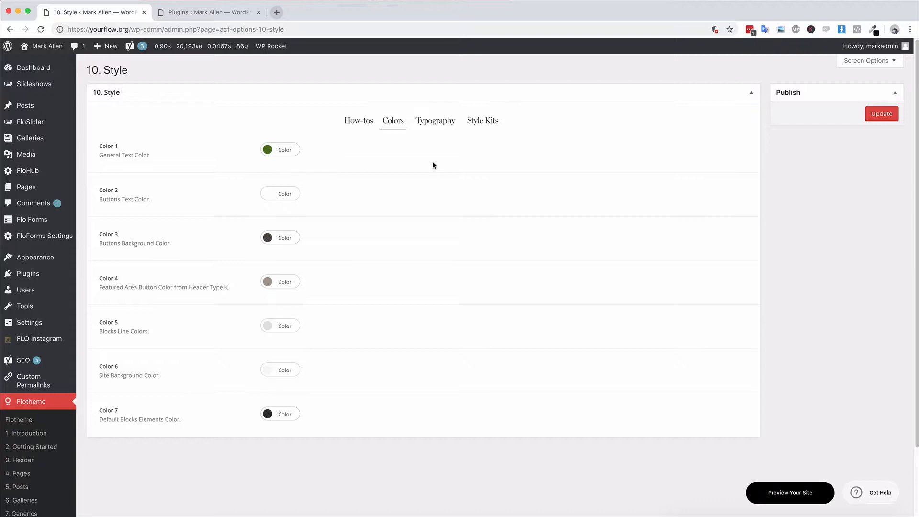
pyautogui.moveTo(489, 145)
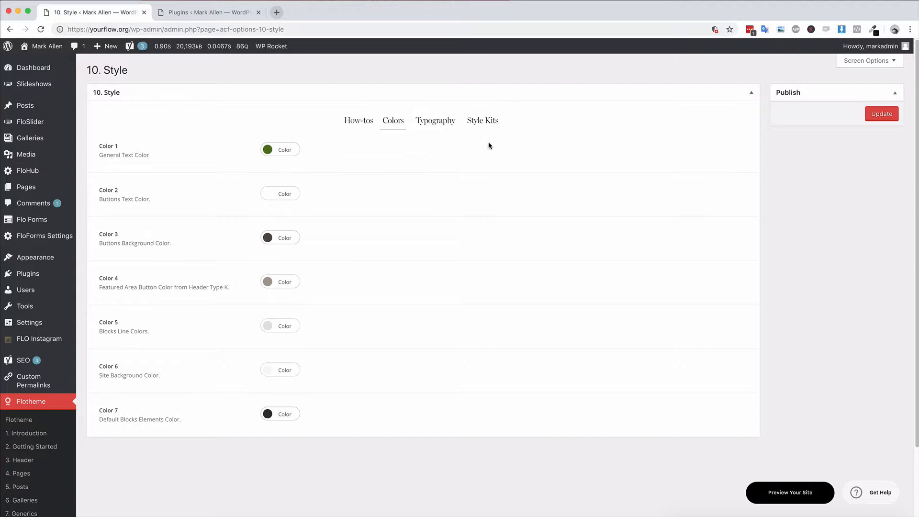
pyautogui.moveTo(487, 131)
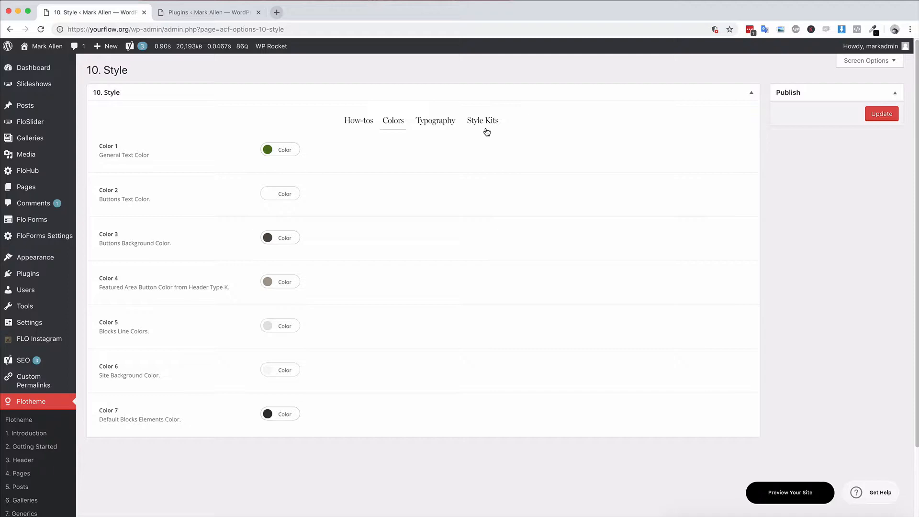
# Review the Classic, Lifestyle and Dark kits under Style Kits and mark Classic
pyautogui.click(482, 121)
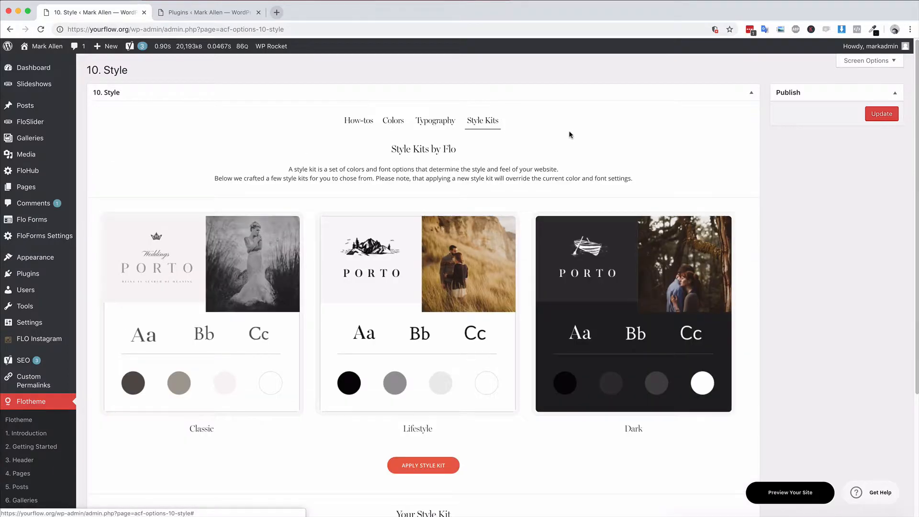
pyautogui.scroll(-3)
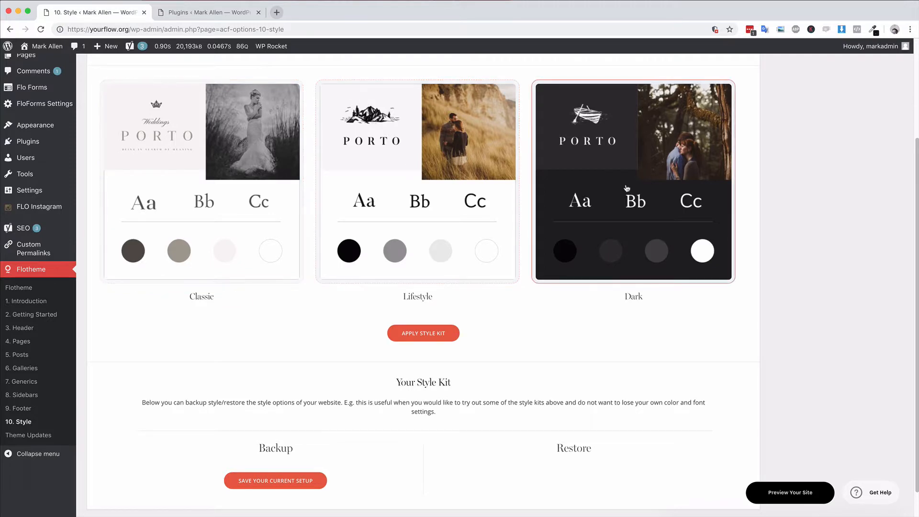
pyautogui.scroll(3)
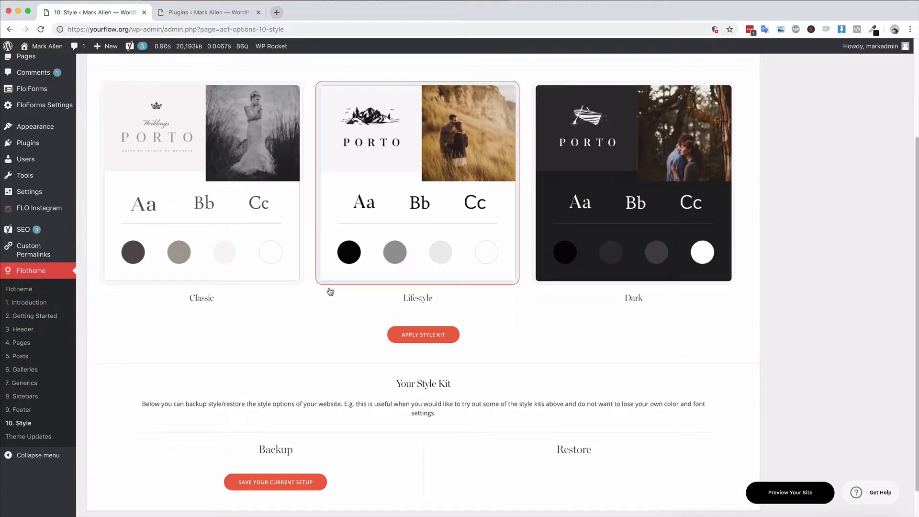
pyautogui.click(201, 183)
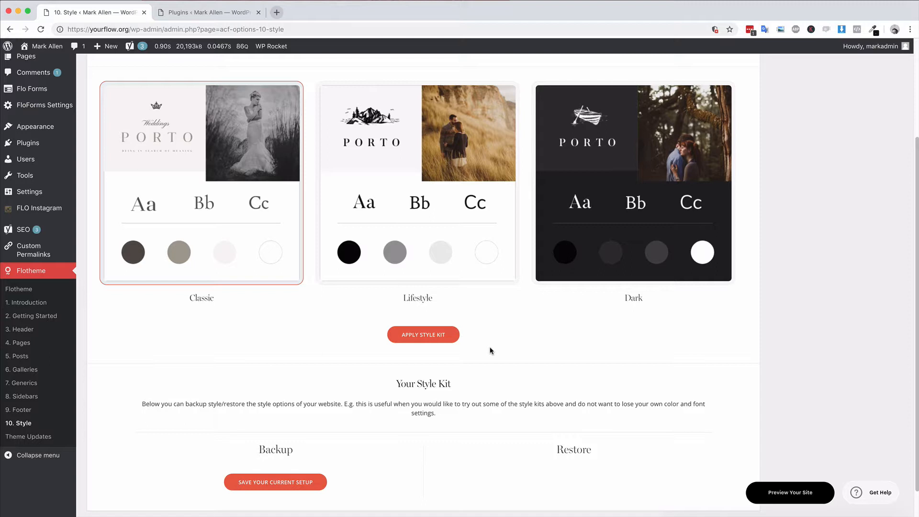
pyautogui.moveTo(162, 174)
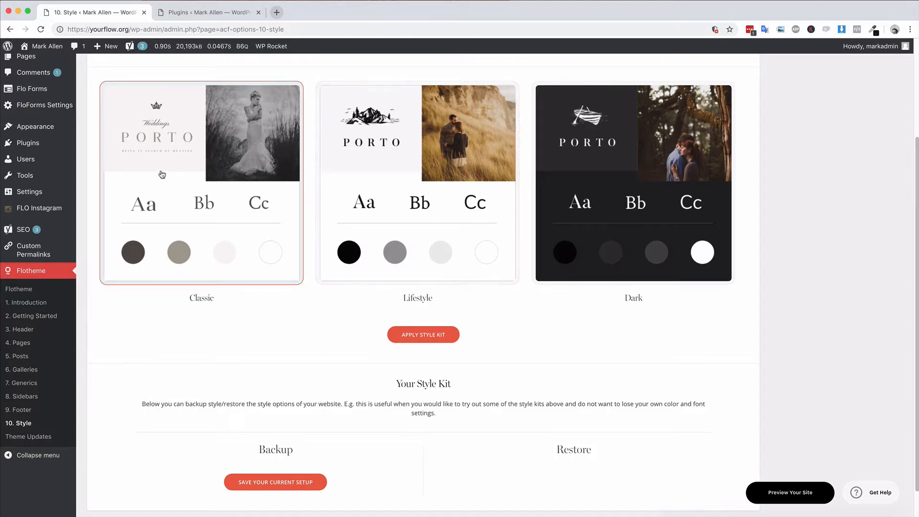
pyautogui.moveTo(223, 210)
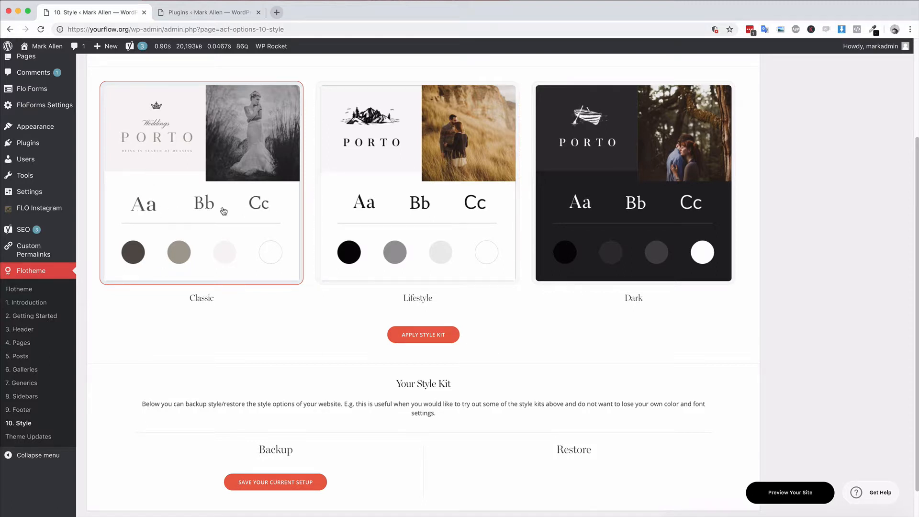
pyautogui.moveTo(163, 150)
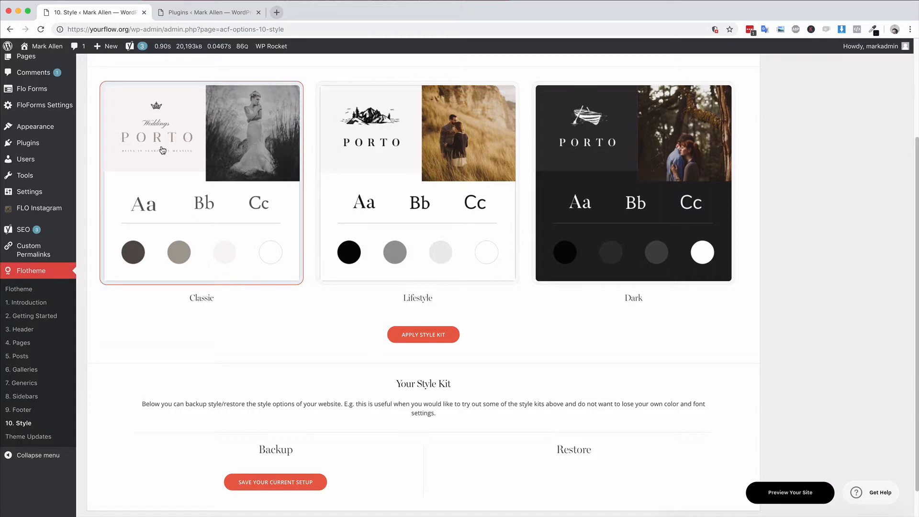
pyautogui.moveTo(314, 154)
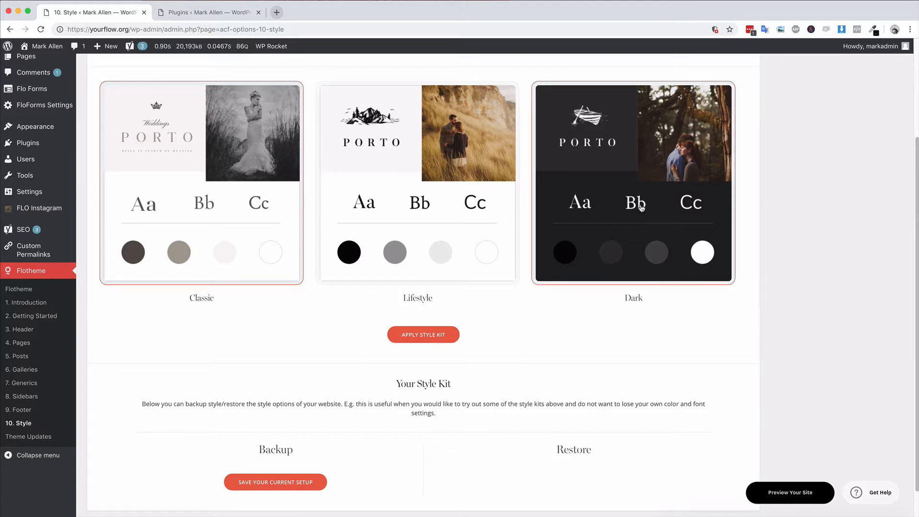
pyautogui.moveTo(552, 291)
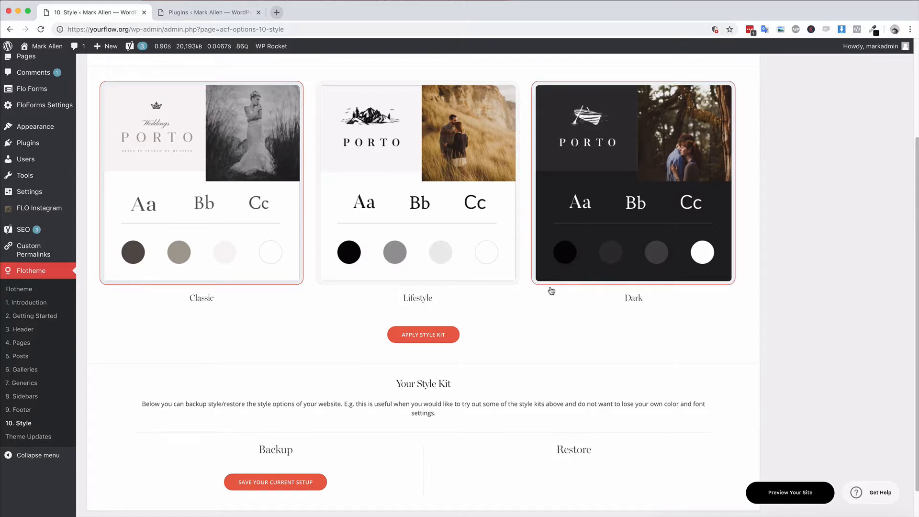
pyautogui.scroll(-3)
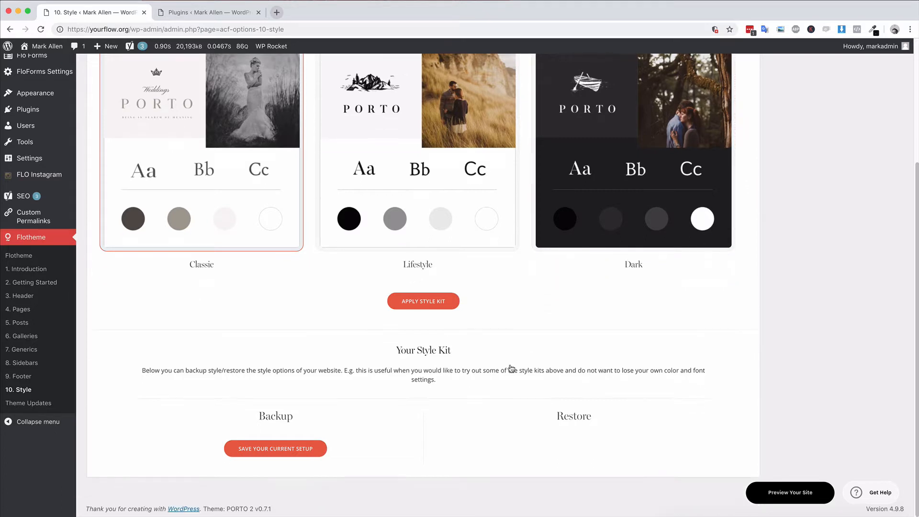
pyautogui.moveTo(299, 424)
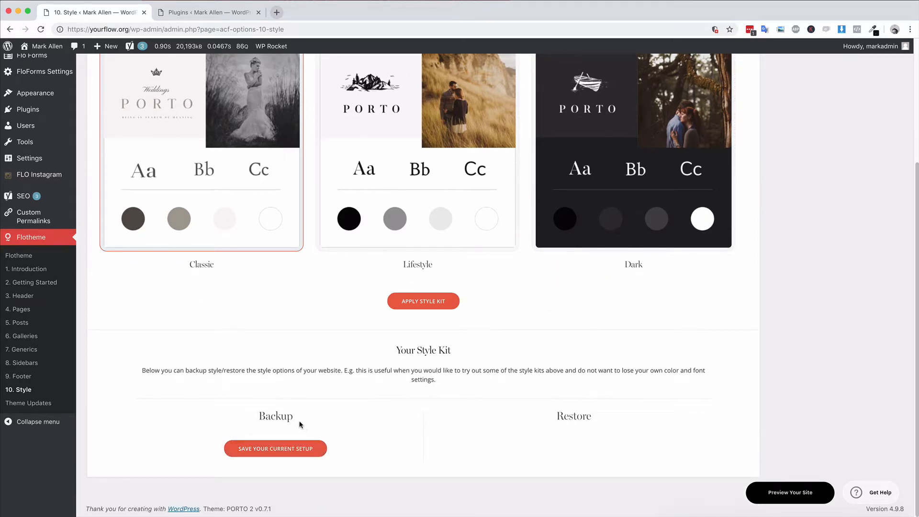
# Save the current style setup as a backup named 'BACKUP 1'
pyautogui.click(275, 448)
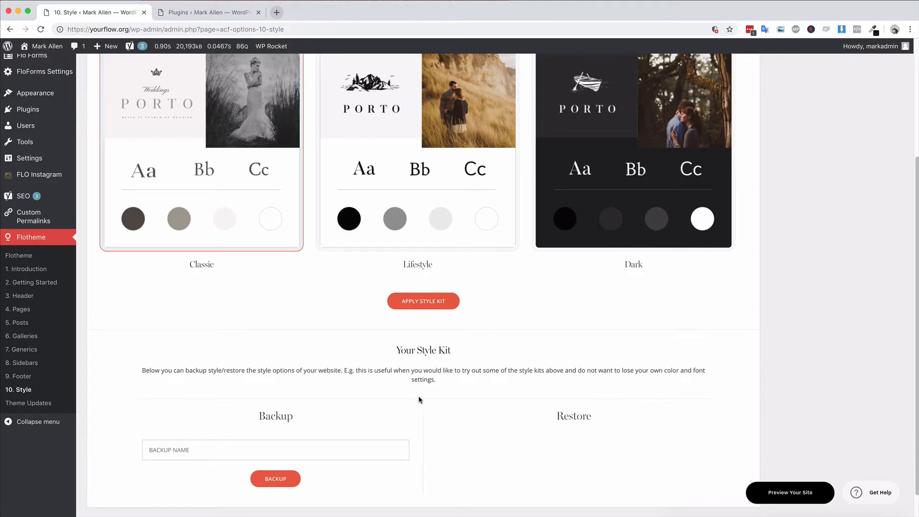
pyautogui.moveTo(419, 365)
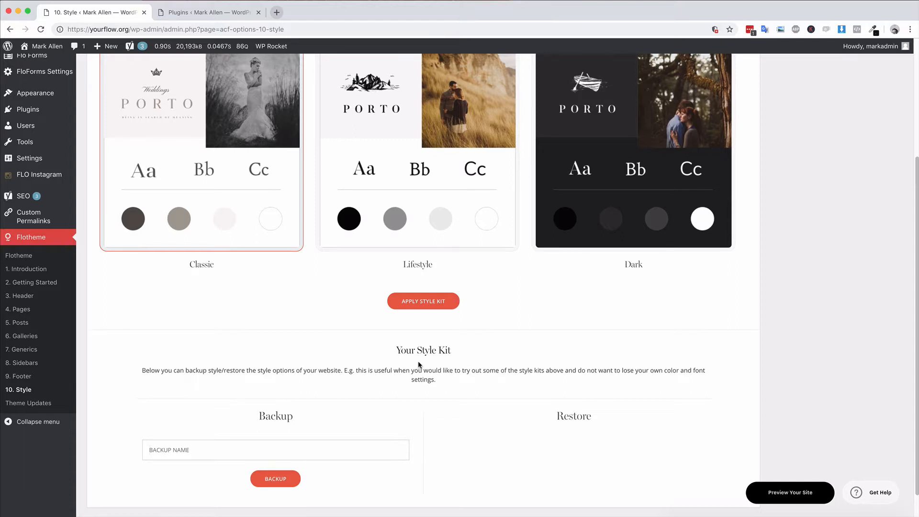
pyautogui.moveTo(569, 444)
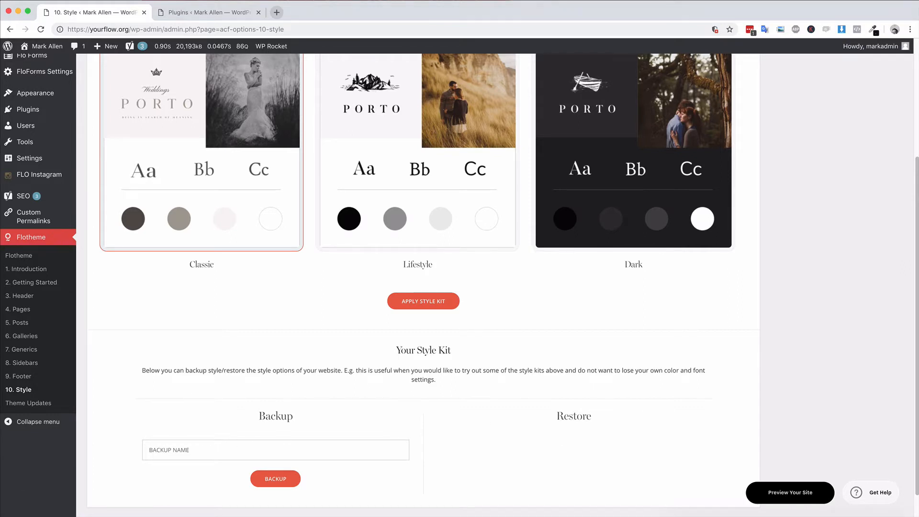
pyautogui.write('BACKUP 1')
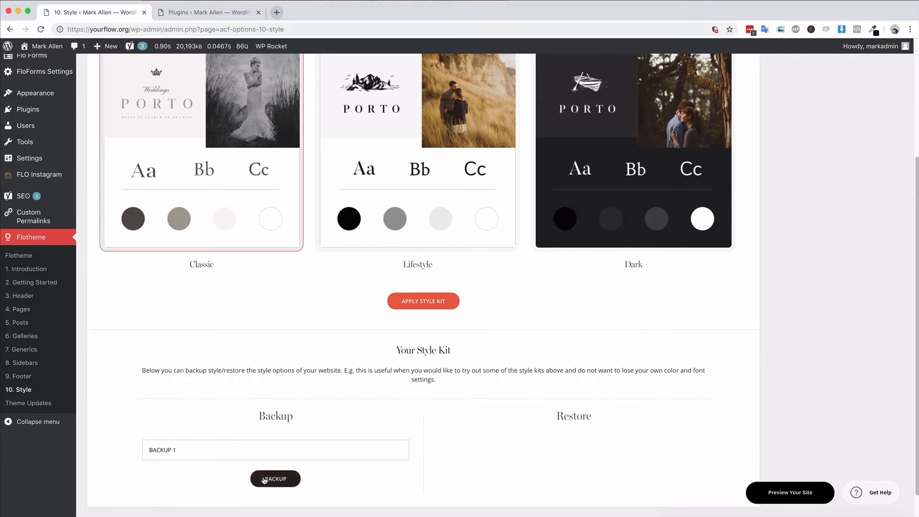
pyautogui.click(274, 479)
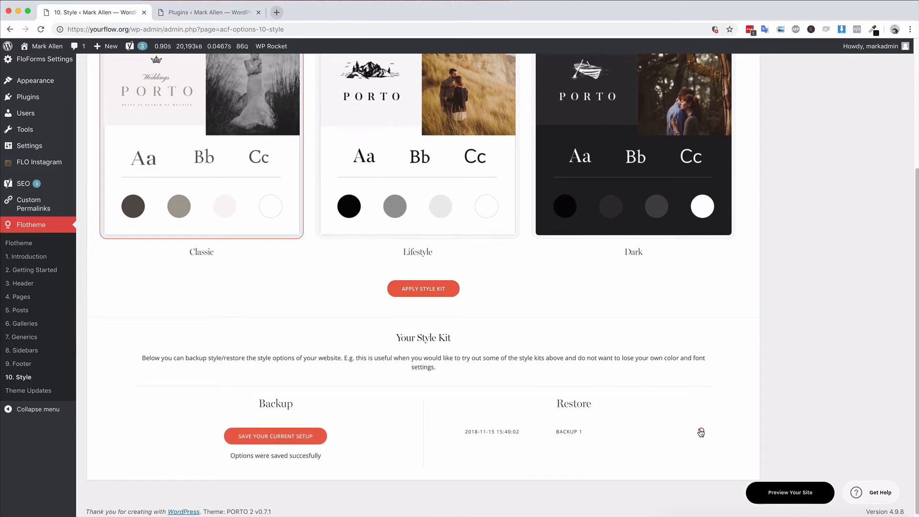
# Restore the style options from BACKUP 1 and confirm, returning to the Style Kits page
pyautogui.click(701, 433)
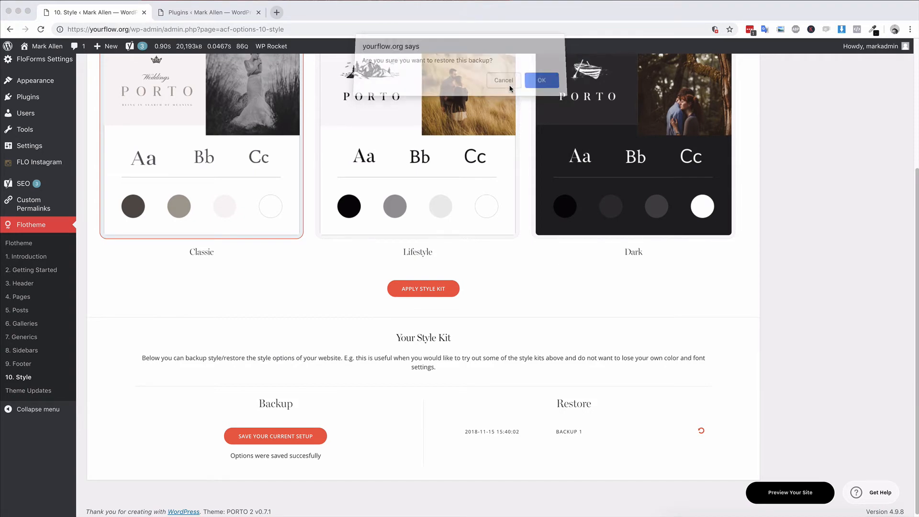
pyautogui.click(539, 80)
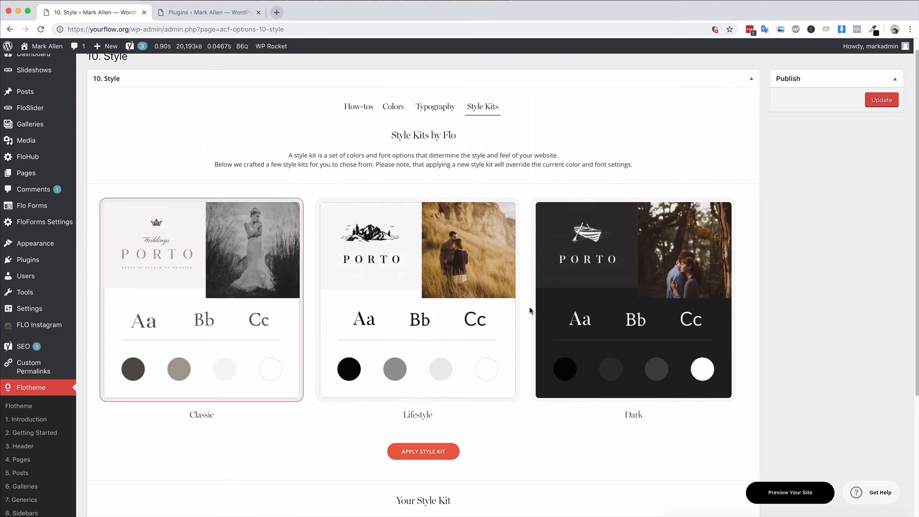
pyautogui.click(422, 451)
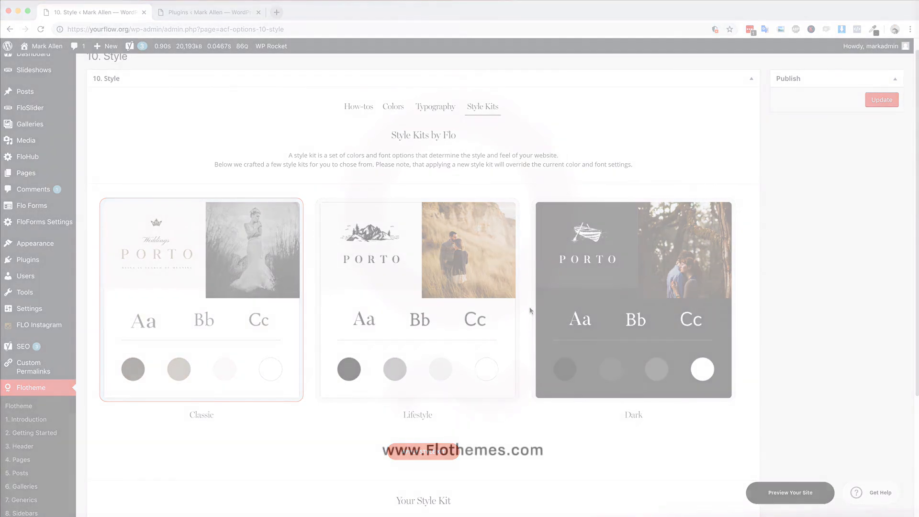